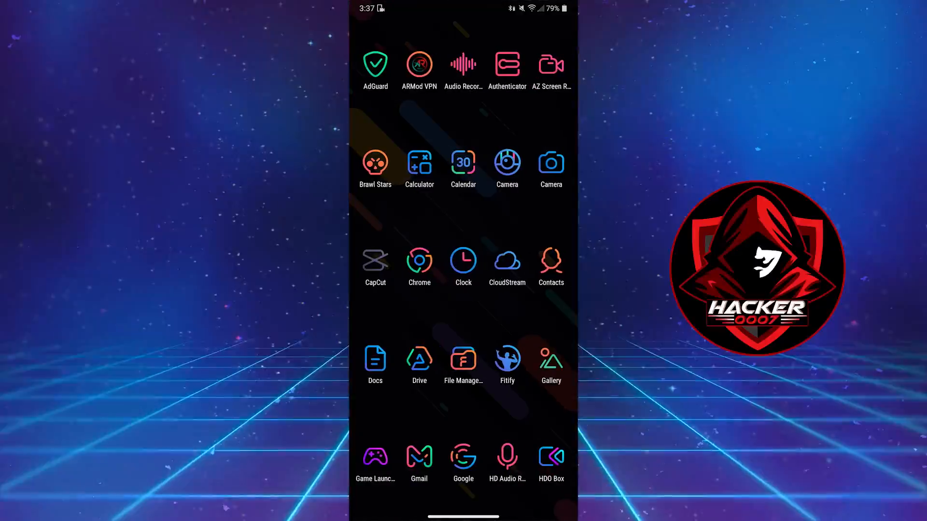
# - Launch Chrome and reach whatismynumber.io from a 'what is my phone number' search
pyautogui.scroll(-3)
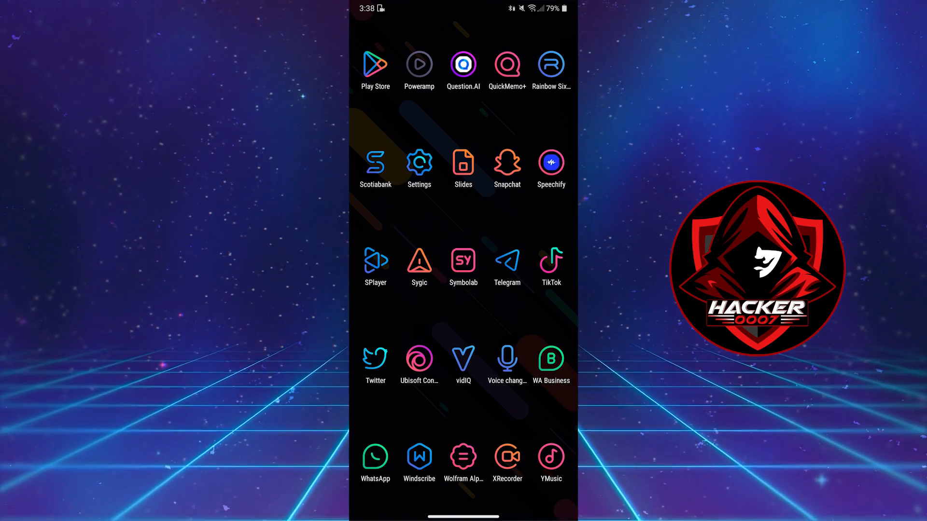
pyautogui.click(418, 163)
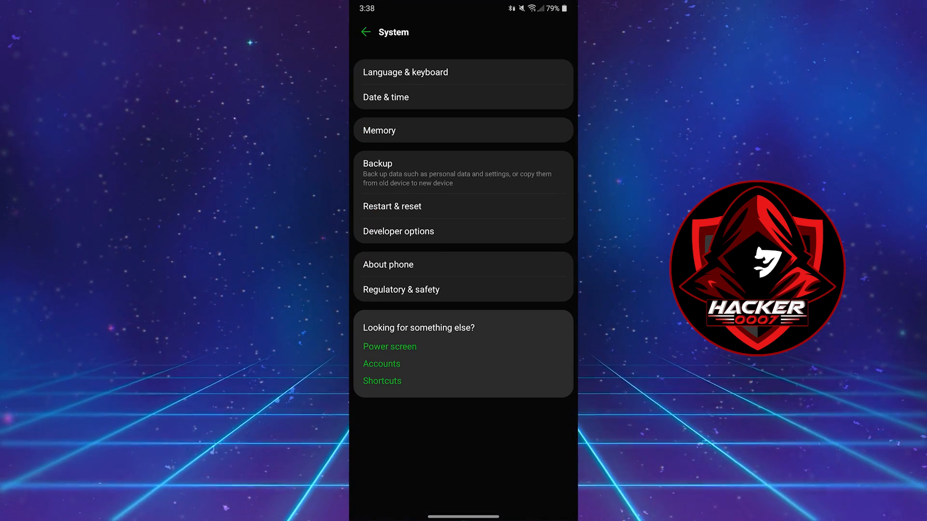
pyautogui.click(388, 264)
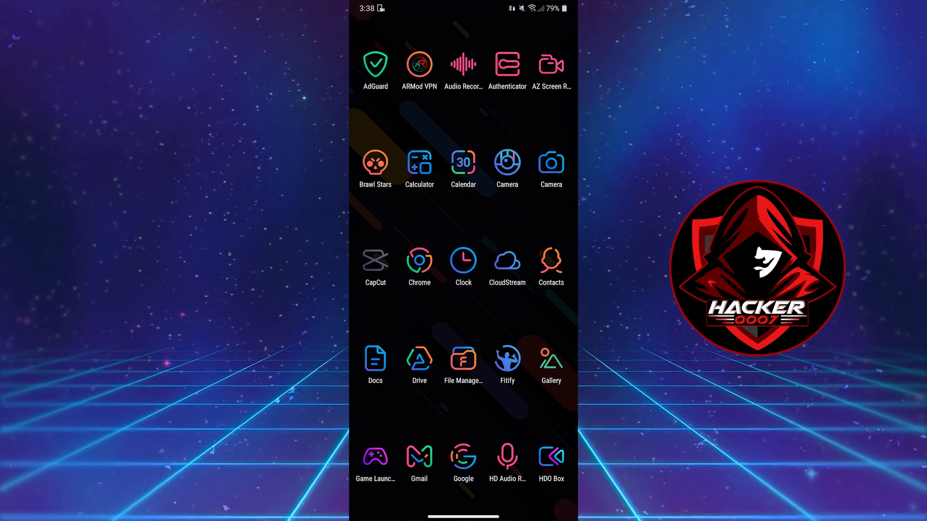
pyautogui.click(464, 458)
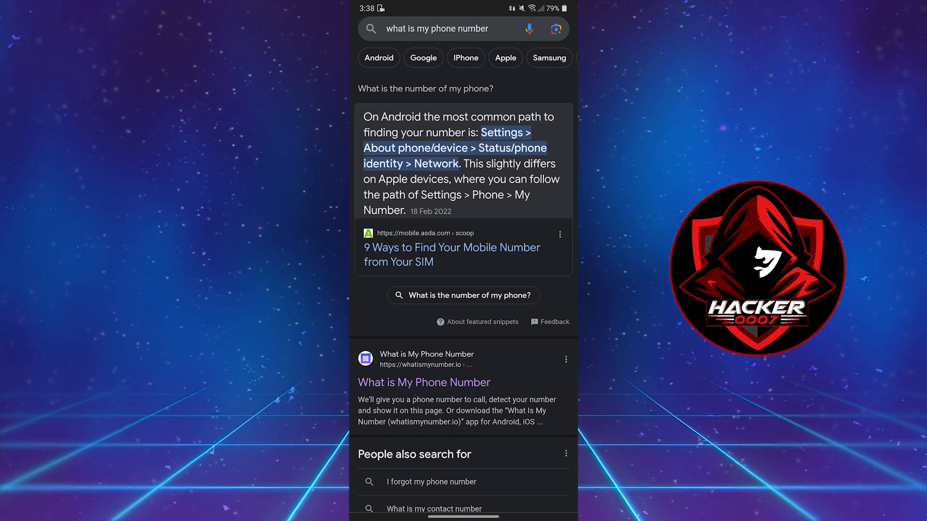
pyautogui.click(423, 382)
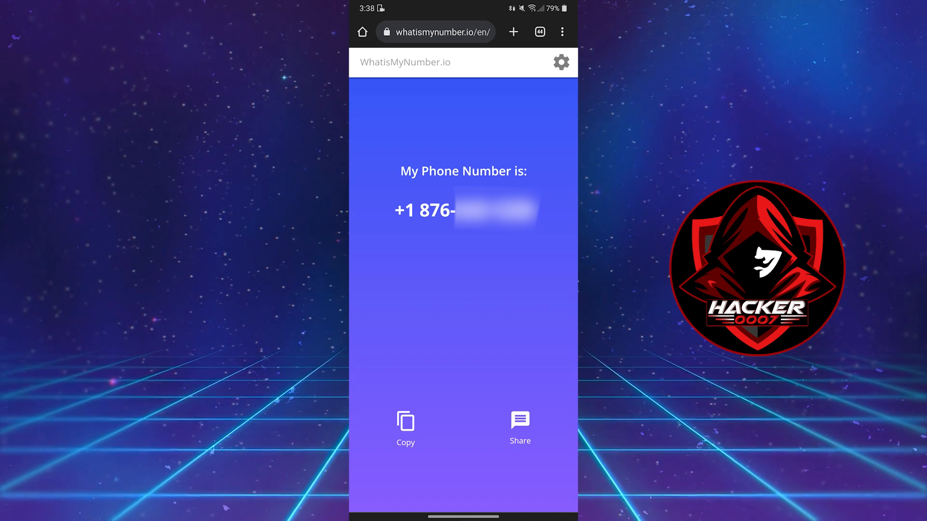
pyautogui.click(560, 62)
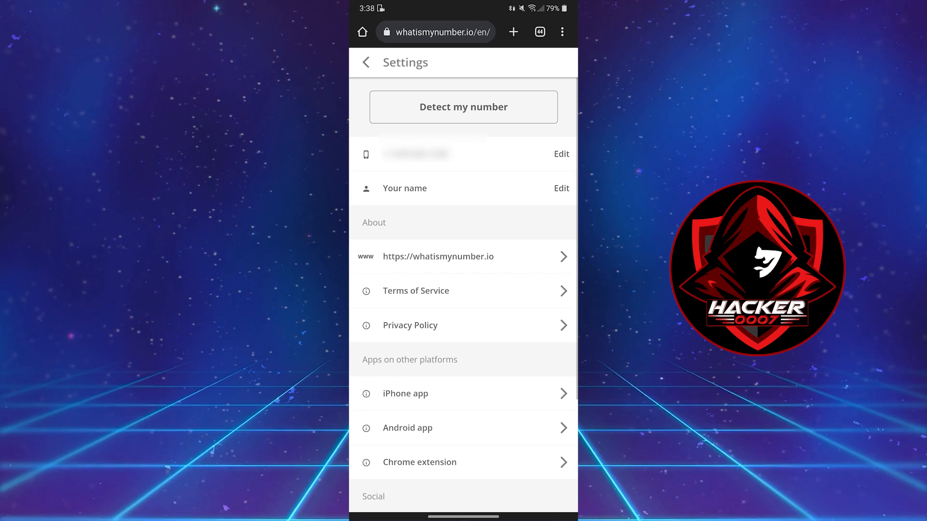
pyautogui.click(462, 107)
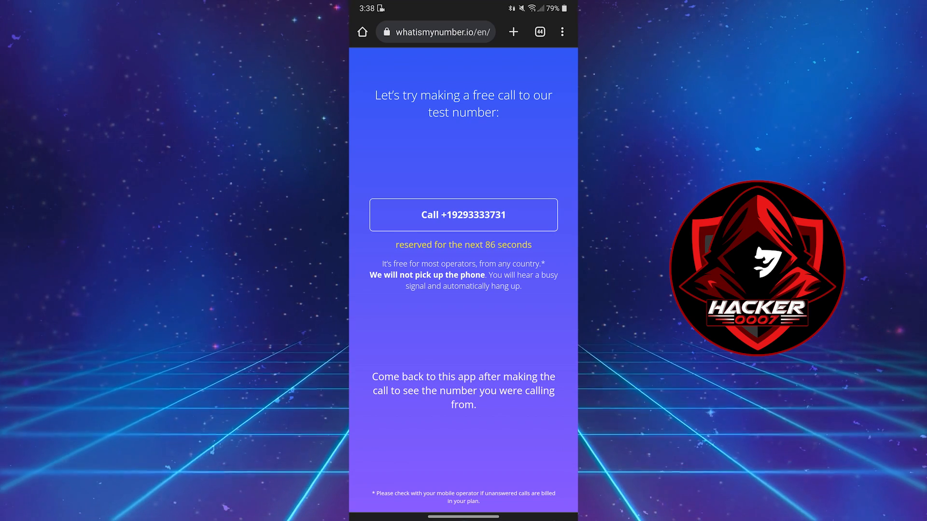
pyautogui.click(463, 214)
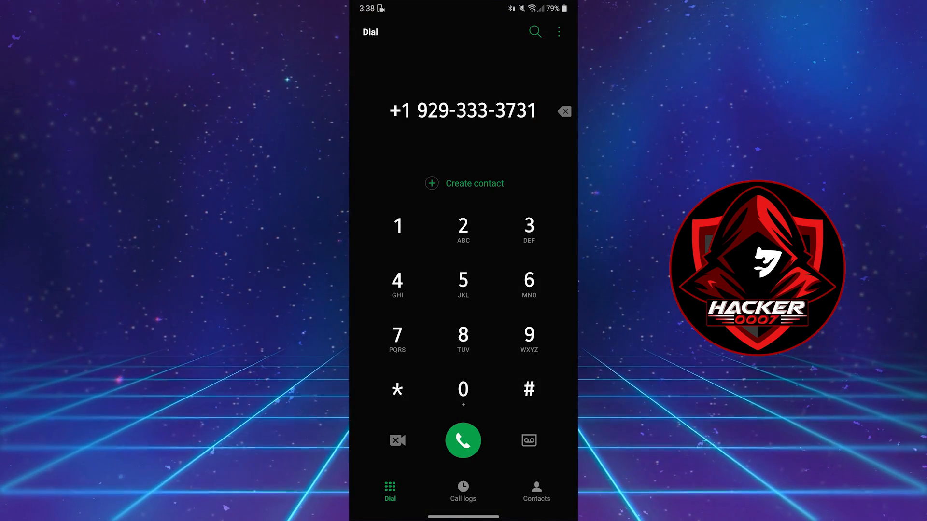
pyautogui.click(562, 111)
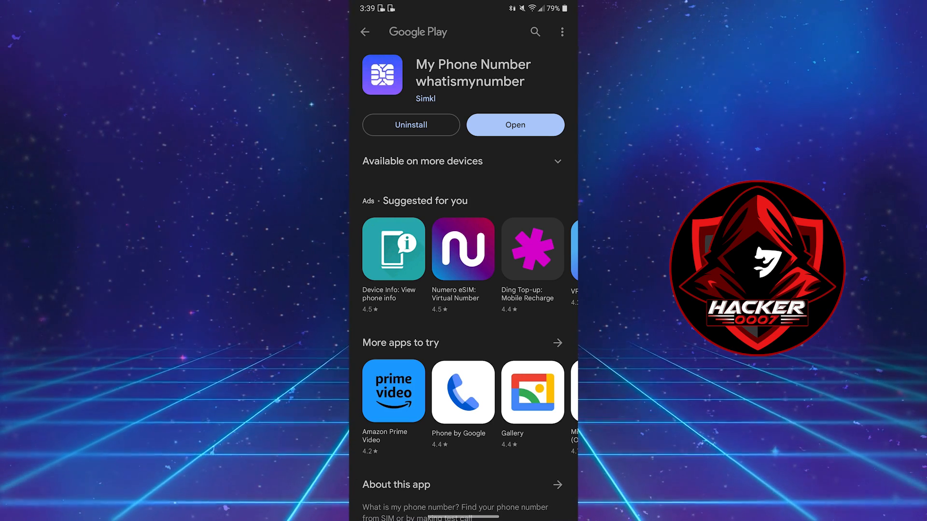
# - Scroll the My Phone Number listing down to its 'About this app' description
pyautogui.scroll(-3)
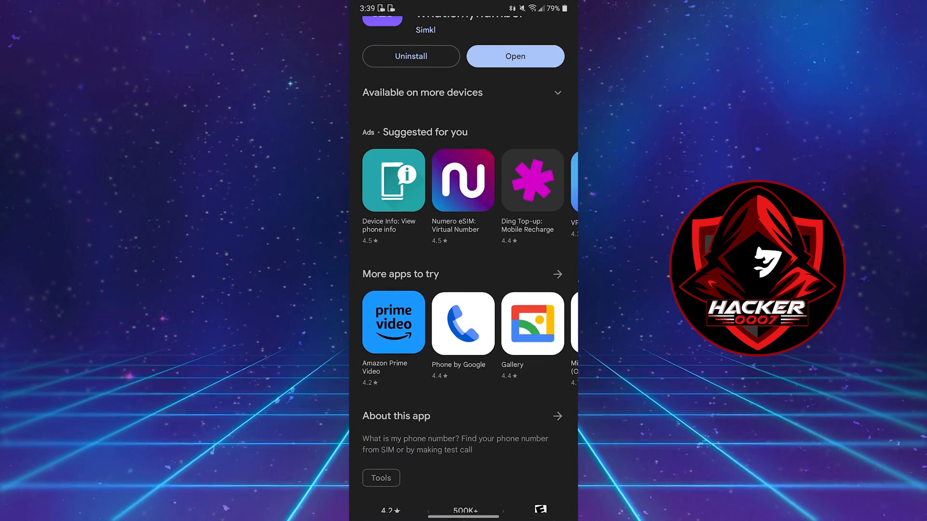